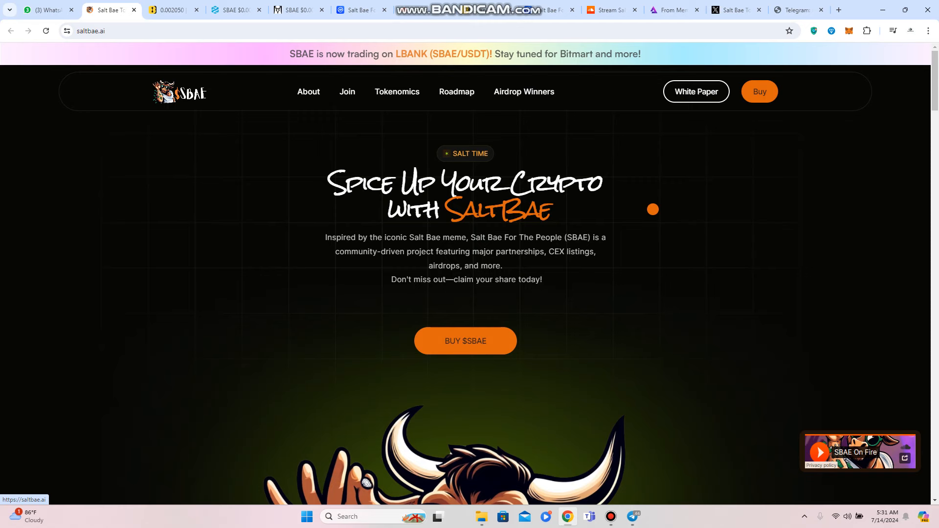
Step: Scroll past the mascot artwork to the partner logos and Saltbaenomics heading
{"action": "scroll", "scroll_direction": "down", "scroll_amount": 3}
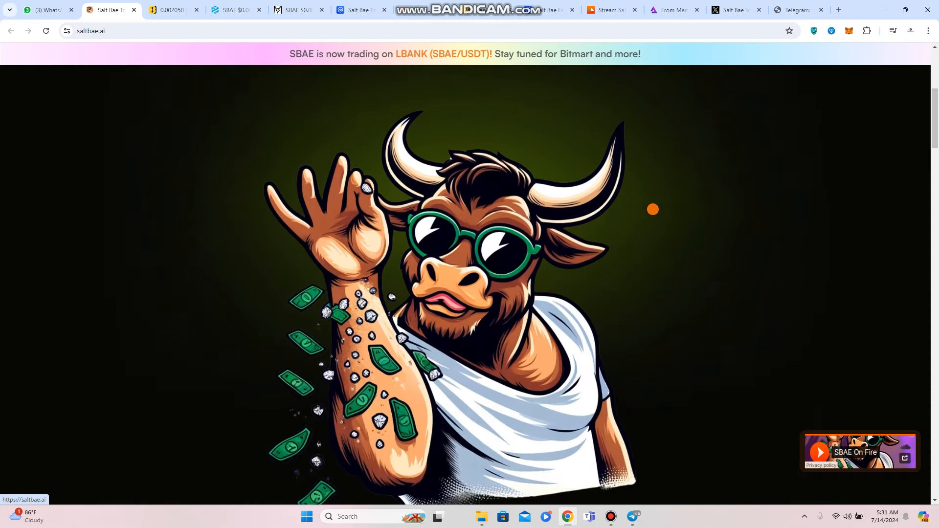
{"action": "scroll", "scroll_direction": "down", "scroll_amount": 3}
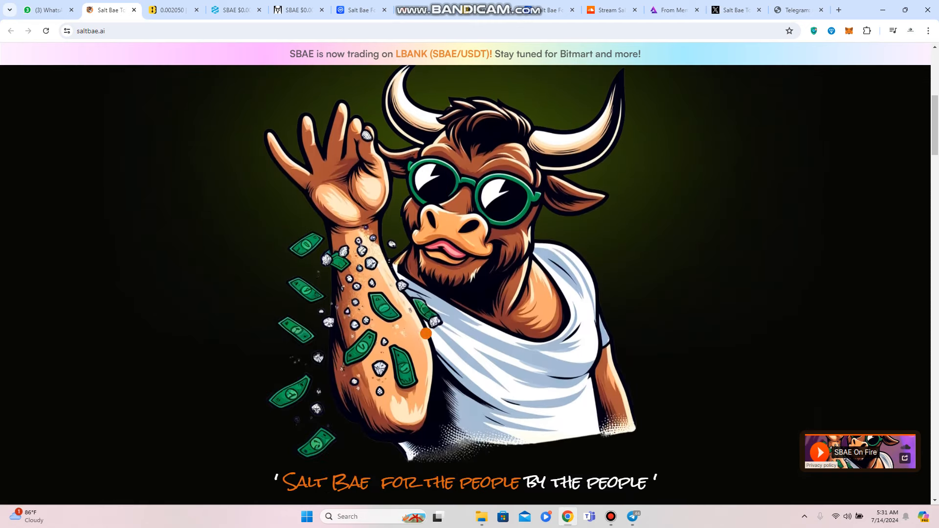
{"action": "mouse_move", "coordinate": [432, 301]}
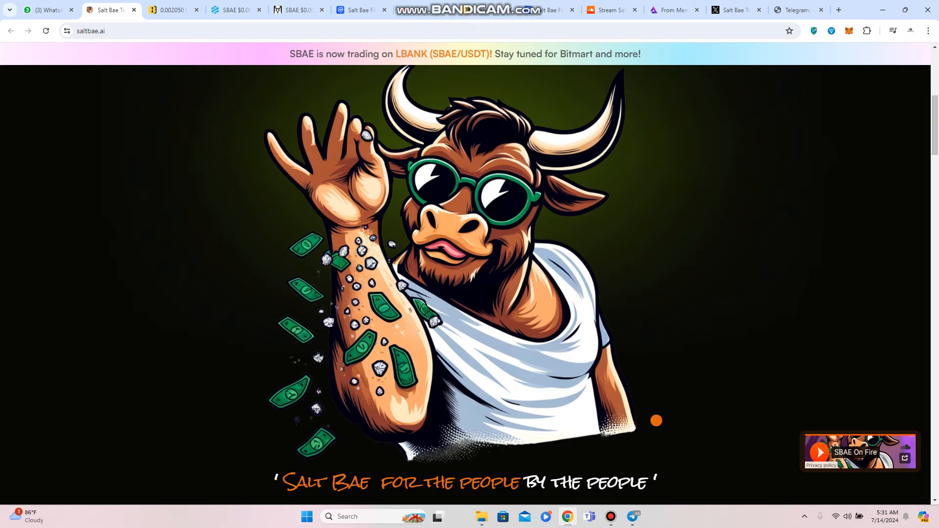
{"action": "scroll", "scroll_direction": "down", "scroll_amount": 3}
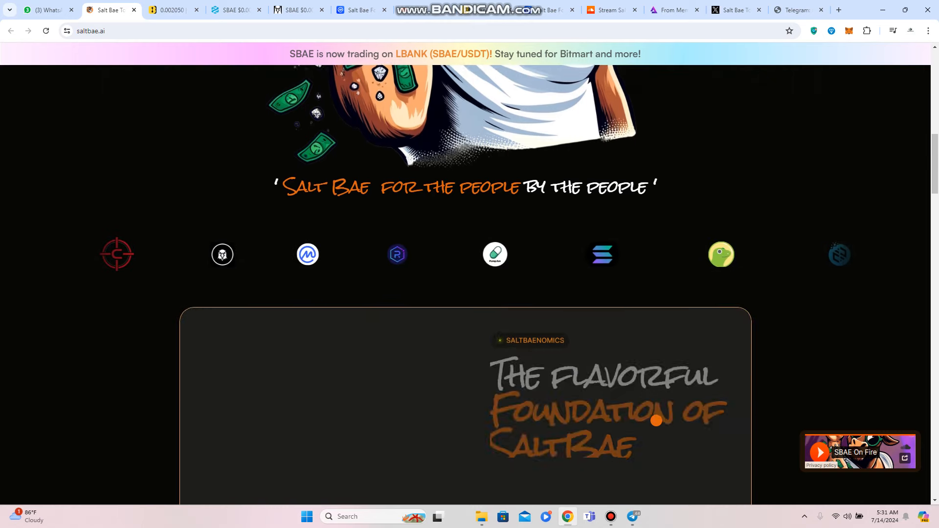
Step: Scroll through the tokenomics donut chart and allocation list to the RoadMap heading
{"action": "scroll", "scroll_direction": "down", "scroll_amount": 3}
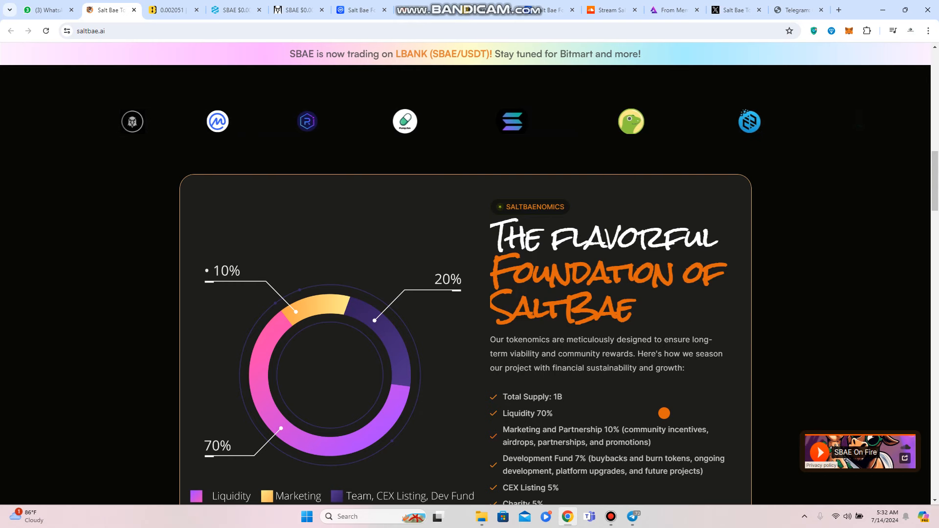
{"action": "scroll", "scroll_direction": "down", "scroll_amount": 3}
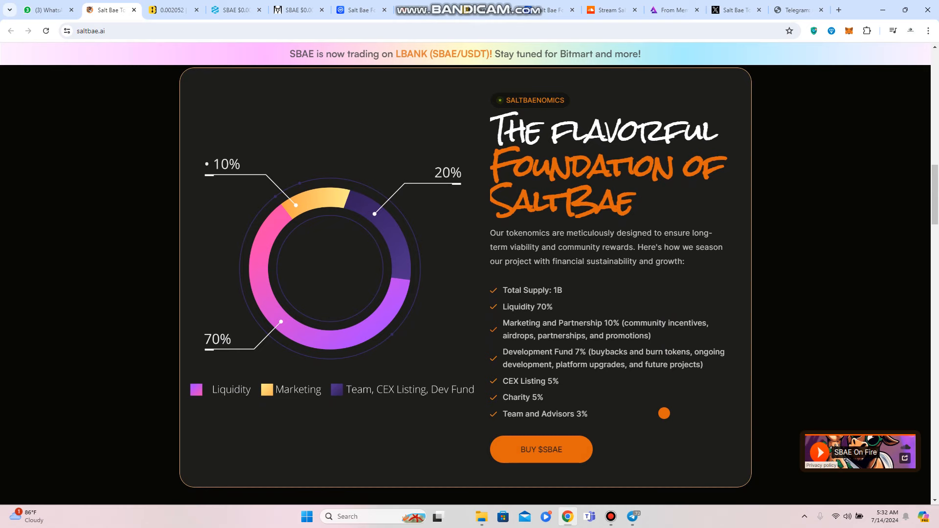
{"action": "scroll", "scroll_direction": "down", "scroll_amount": 3}
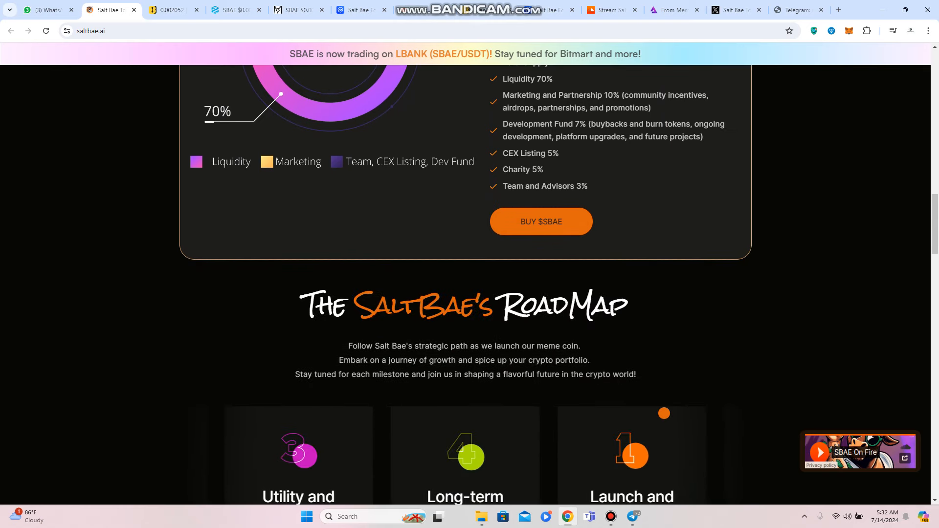
Step: Scroll past the roadmap cards to the Buy $SBAE Token section with its contract address
{"action": "scroll", "scroll_direction": "down", "scroll_amount": 3}
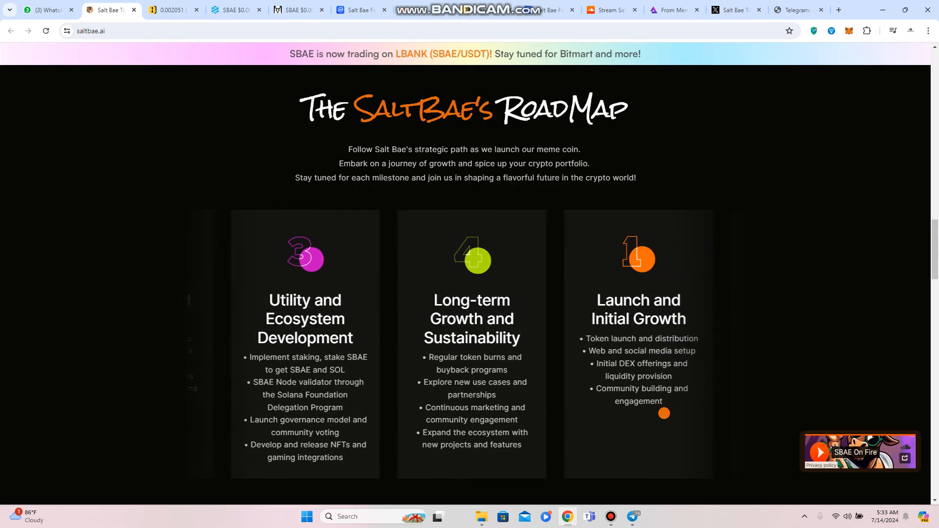
{"action": "scroll", "scroll_direction": "down", "scroll_amount": 3}
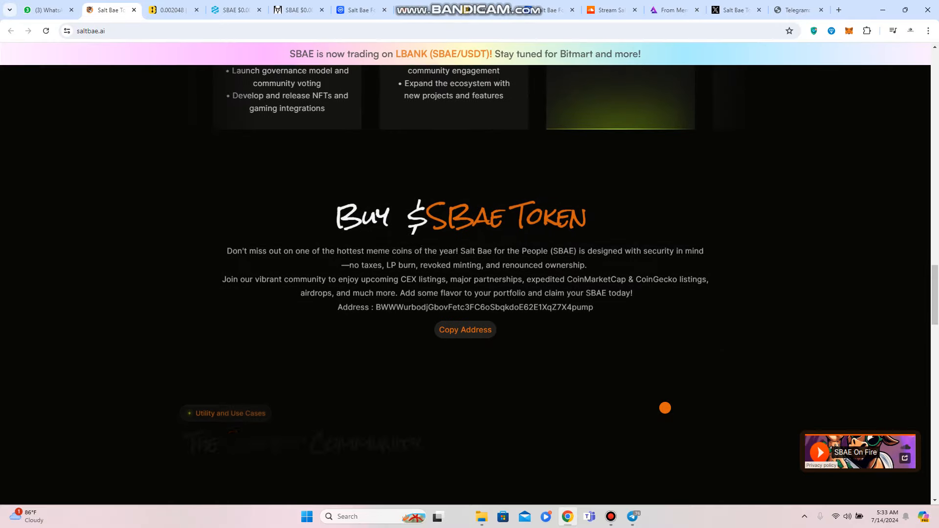
Step: Scroll through The Saltest Community use cases to the Join the Salt Bae Squad heading
{"action": "scroll", "scroll_direction": "down", "scroll_amount": 3}
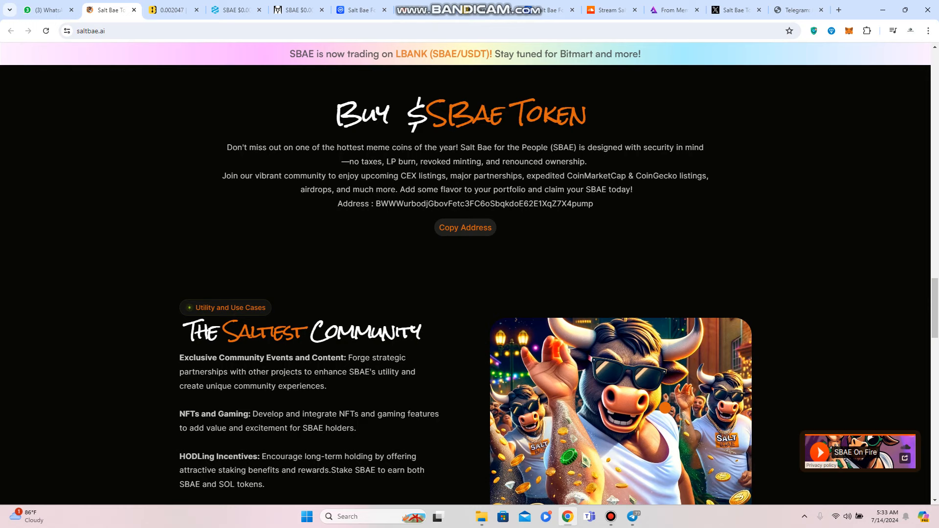
{"action": "scroll", "scroll_direction": "down", "scroll_amount": 3}
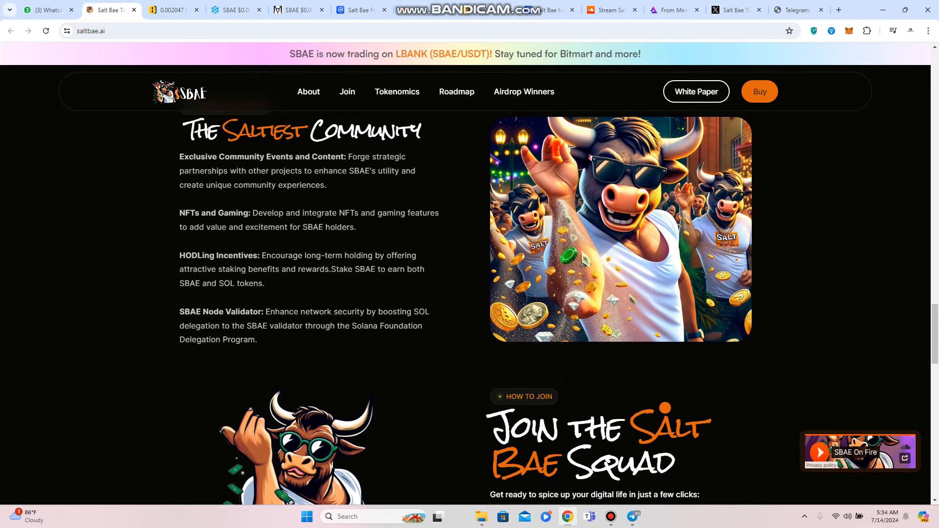
Step: Scroll past the Keep Calm and Salt On social cards down to the Disclaimer
{"action": "scroll", "scroll_direction": "down", "scroll_amount": 3}
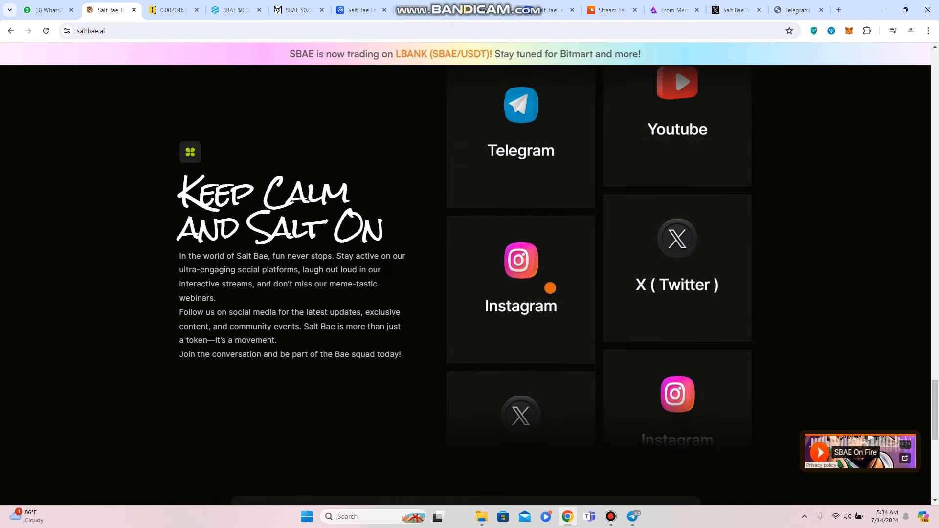
{"action": "scroll", "scroll_direction": "down", "scroll_amount": 3}
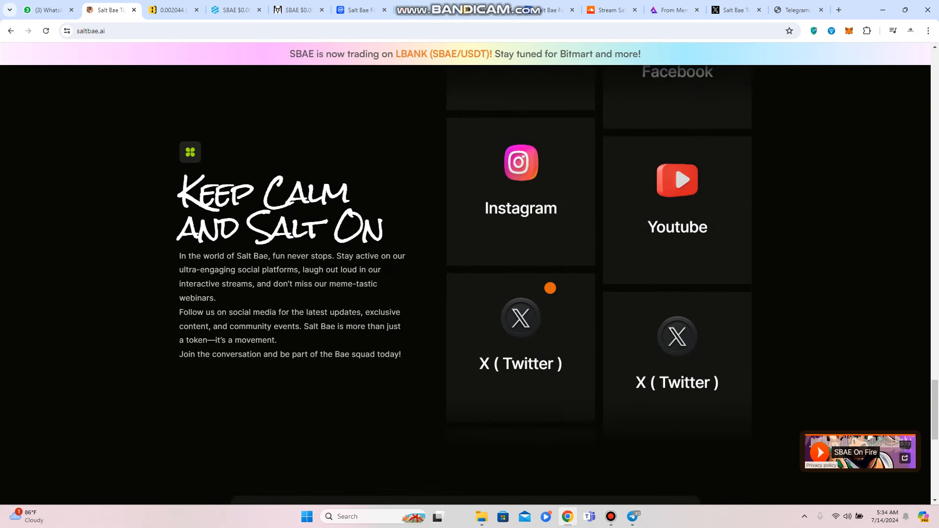
{"action": "scroll", "scroll_direction": "down", "scroll_amount": 3}
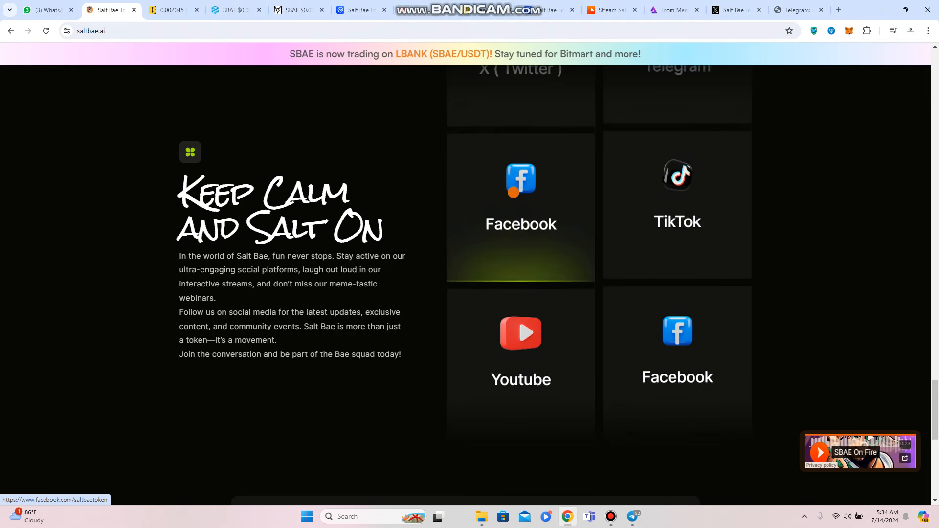
{"action": "scroll", "scroll_direction": "down", "scroll_amount": 3}
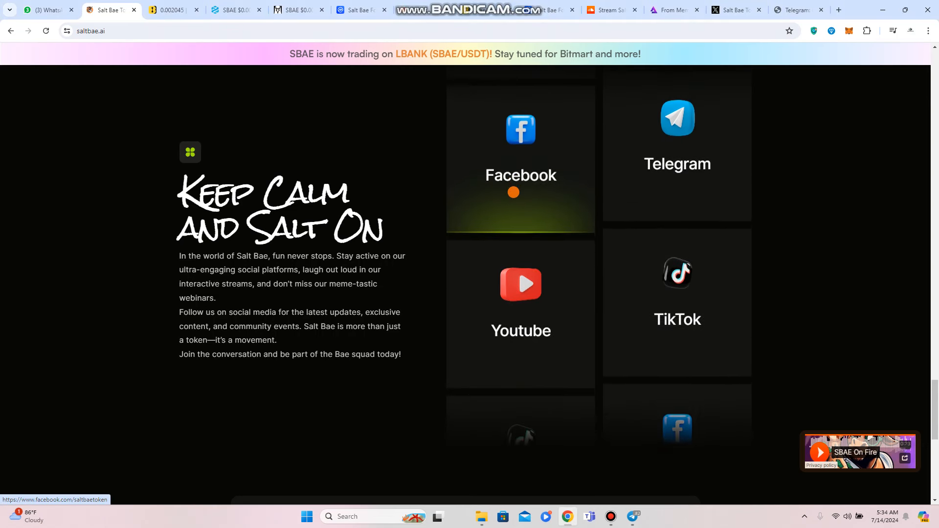
{"action": "scroll", "scroll_direction": "down", "scroll_amount": 3}
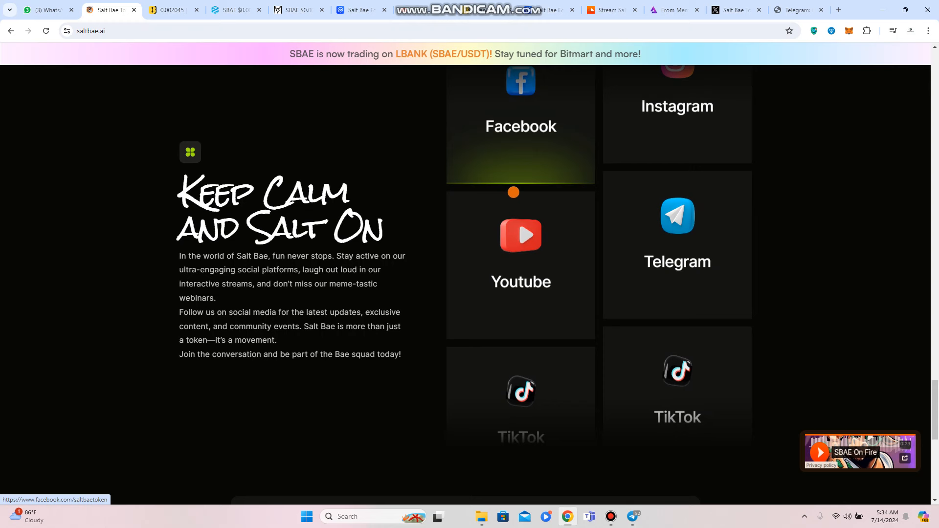
{"action": "scroll", "scroll_direction": "down", "scroll_amount": 3}
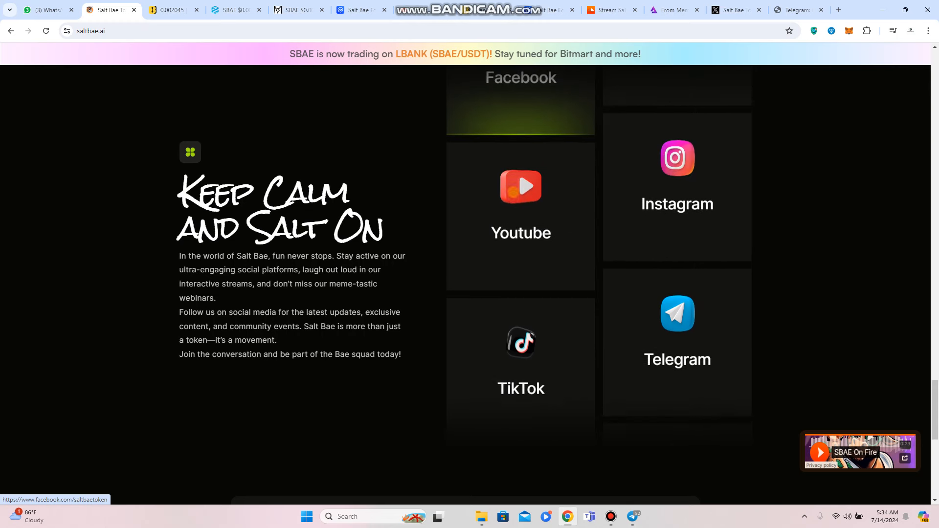
{"action": "scroll", "scroll_direction": "down", "scroll_amount": 3}
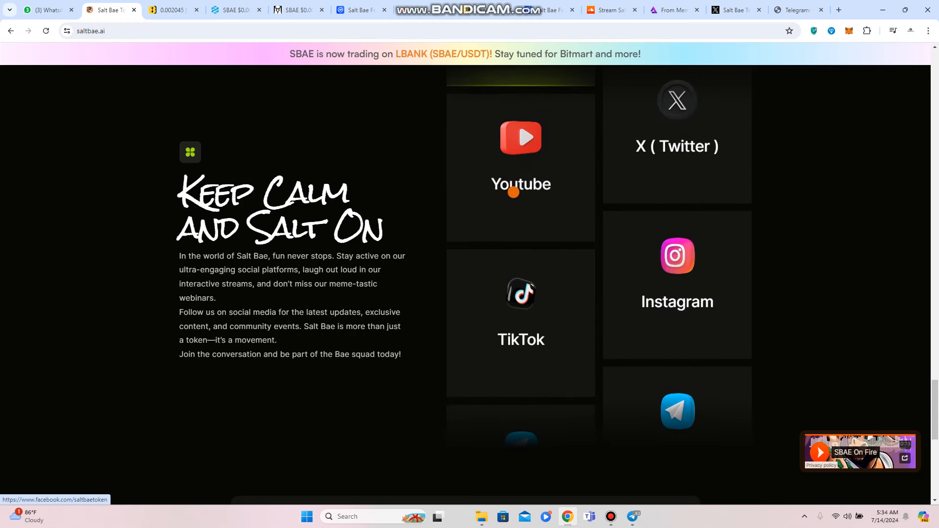
{"action": "scroll", "scroll_direction": "down", "scroll_amount": 3}
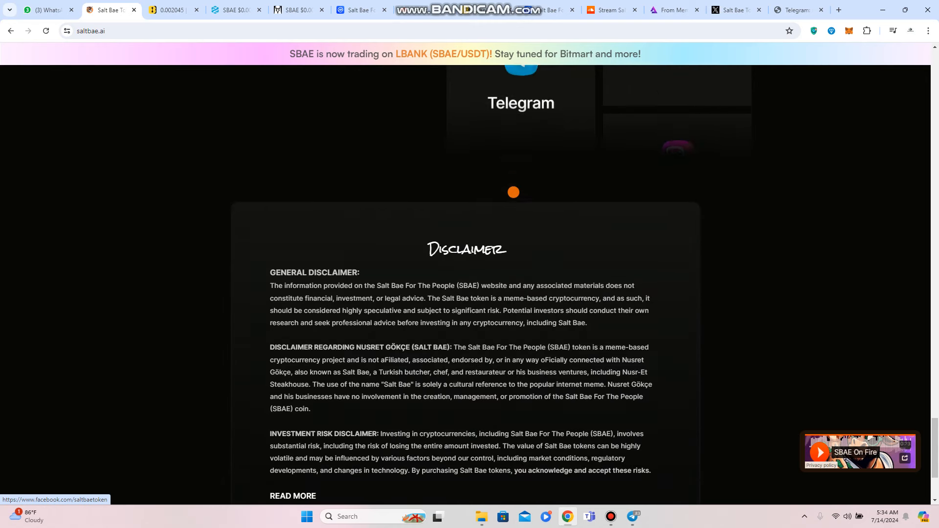
Step: Reach the saltbae.ai footer, then switch to the LBank SBAE/USDT trading tab
{"action": "scroll", "scroll_direction": "down", "scroll_amount": 3}
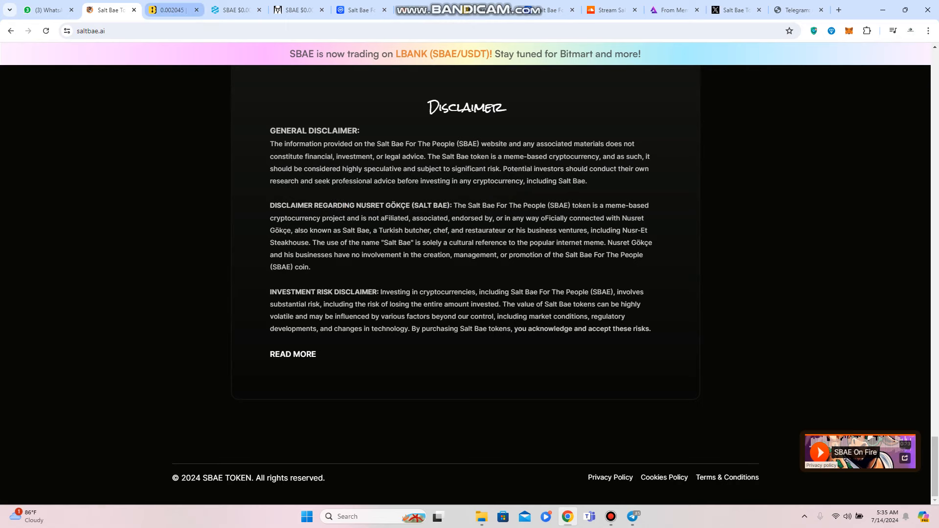
{"action": "left_click", "coordinate": [172, 10]}
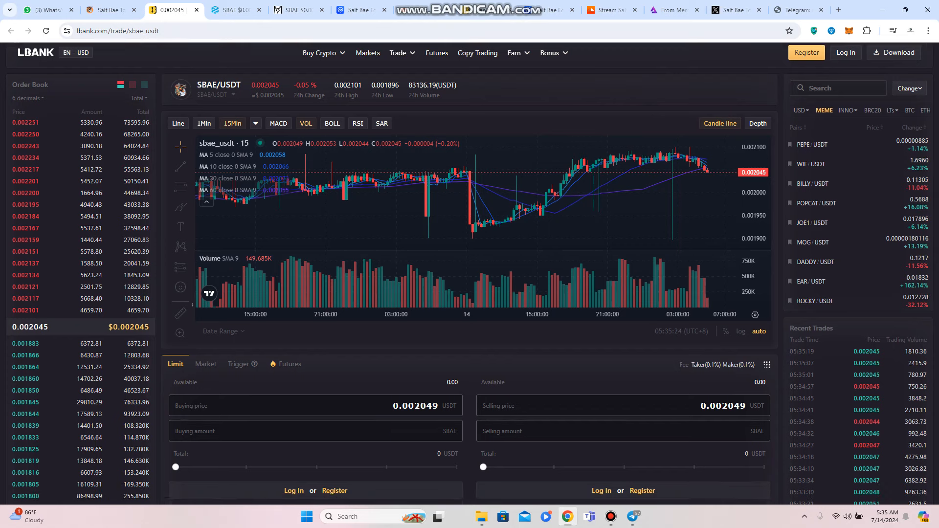
Step: Scroll the LBank SBAE/USDT page past the price chart to the Limit order panels
{"action": "scroll", "scroll_direction": "down", "scroll_amount": 3}
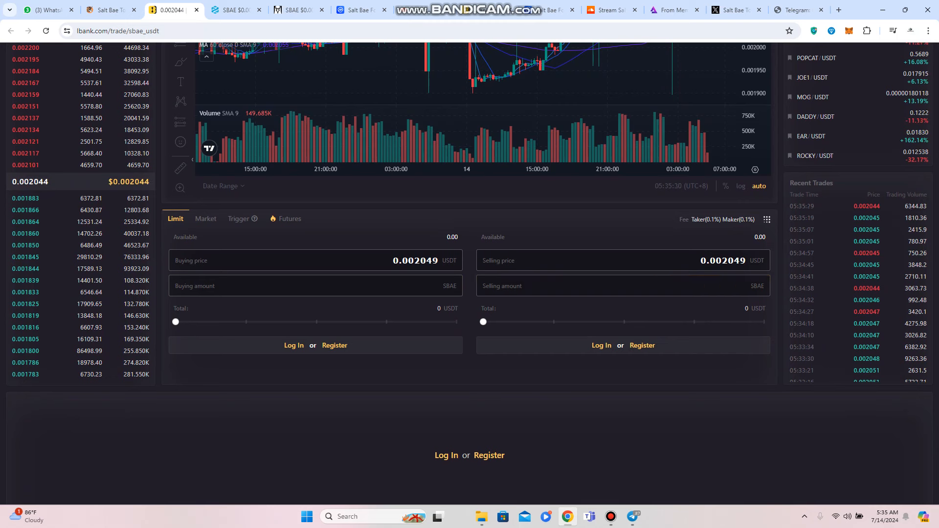
{"action": "type", "text": "10"}
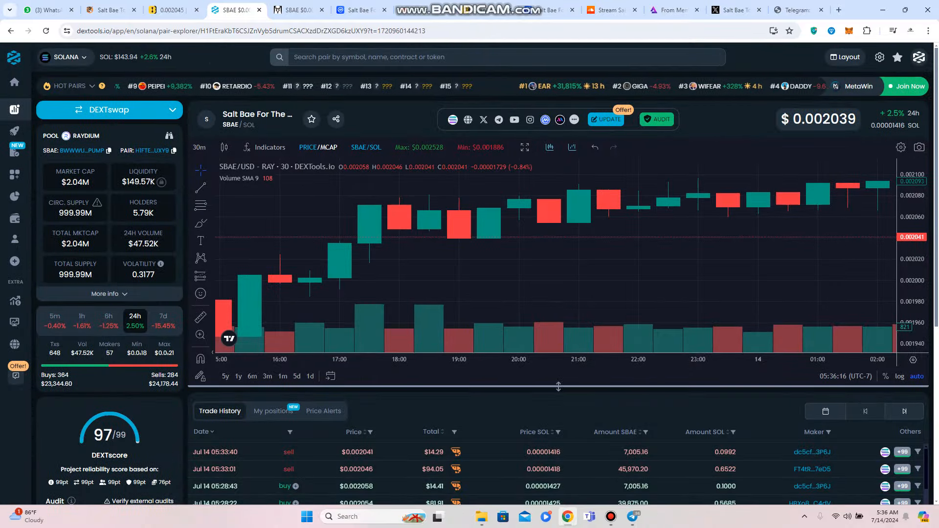
Step: View DEXTools trade history and audit scan, then switch to the CoinMarketCap SBAE tab
{"action": "scroll", "scroll_direction": "down", "scroll_amount": 3}
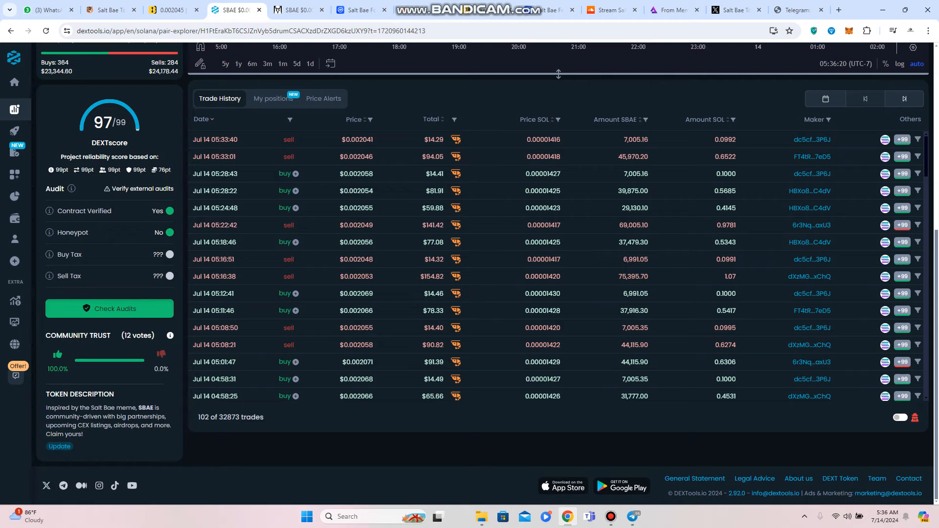
{"action": "left_click", "coordinate": [109, 308]}
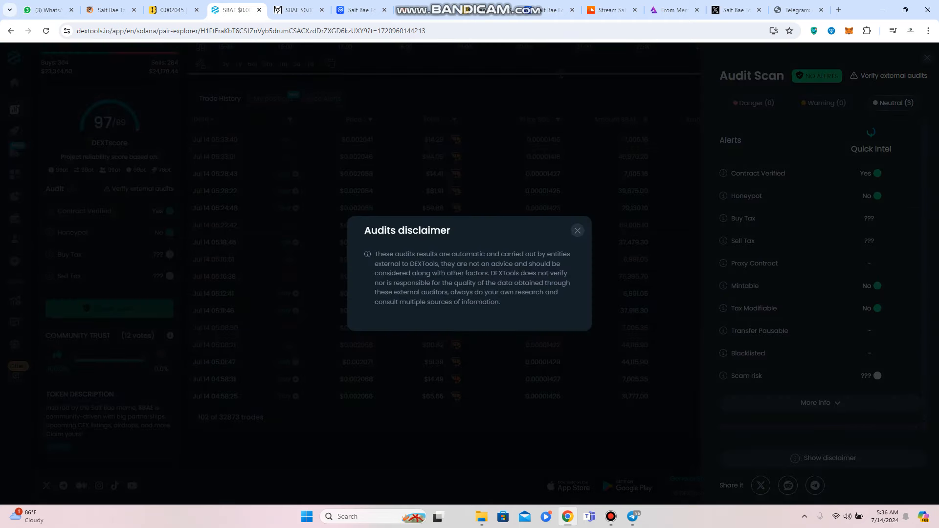
{"action": "left_click", "coordinate": [576, 229]}
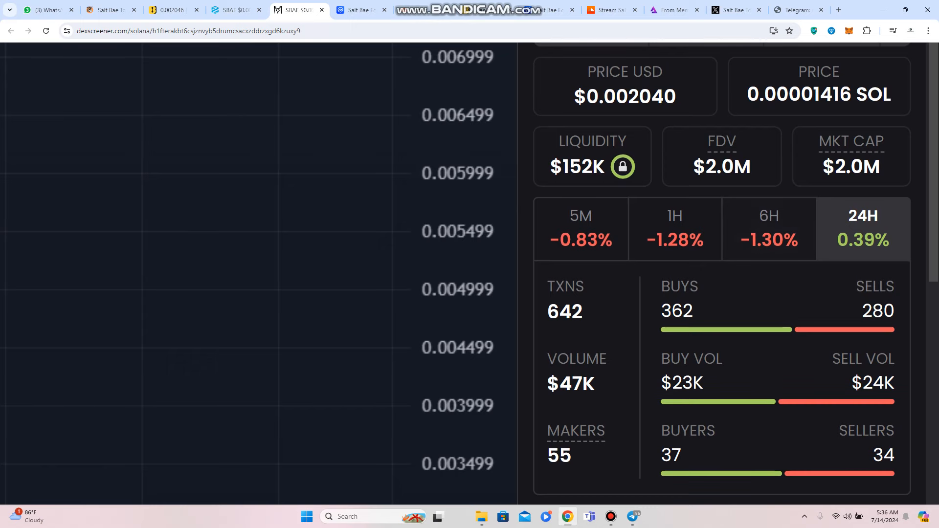
{"action": "left_click", "coordinate": [360, 9]}
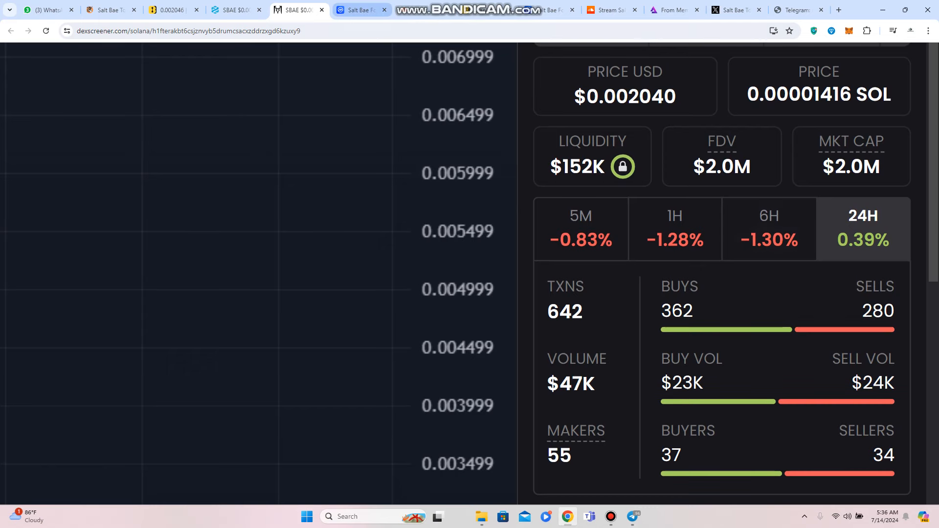
{"action": "left_click", "coordinate": [360, 10]}
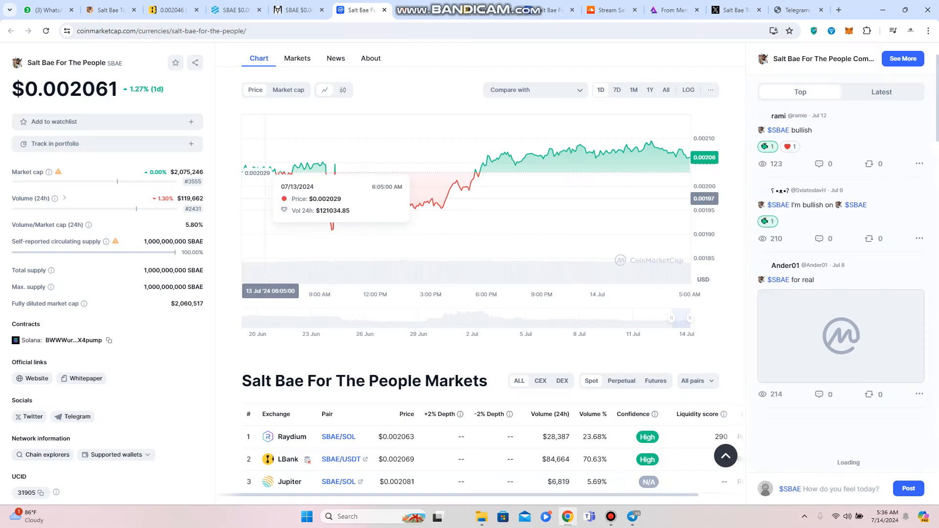
{"action": "scroll", "scroll_direction": "down", "scroll_amount": 3}
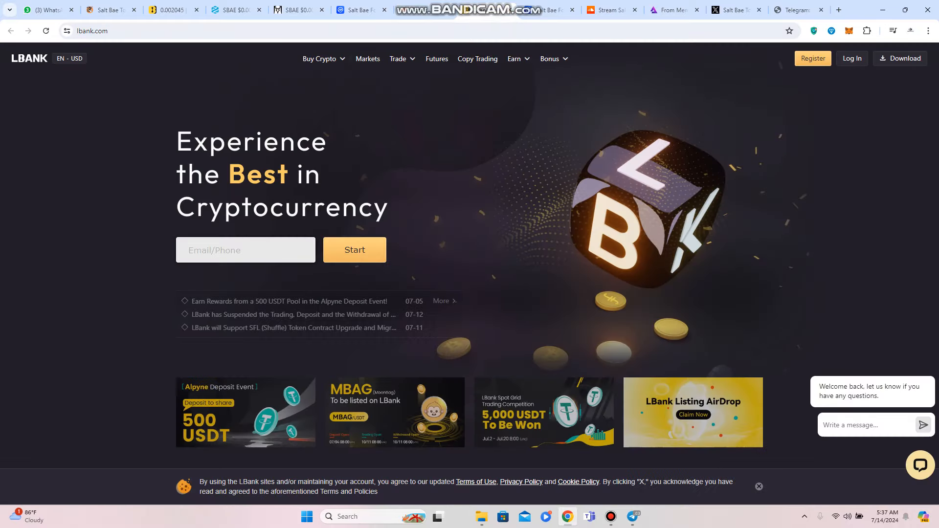
{"action": "left_click", "coordinate": [537, 10]}
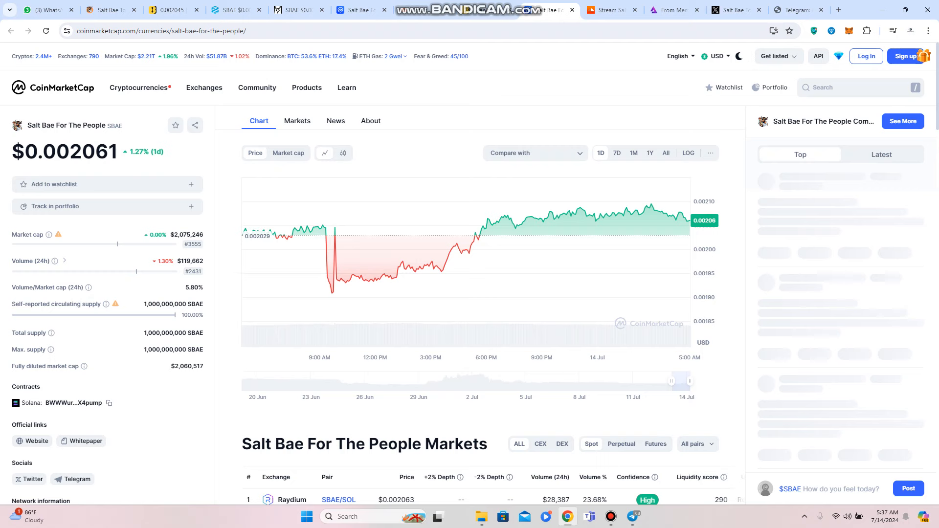
Step: Browse the From Meme to Moonbeams playlist's description and tracks, then switch to X
{"action": "left_click", "coordinate": [610, 10]}
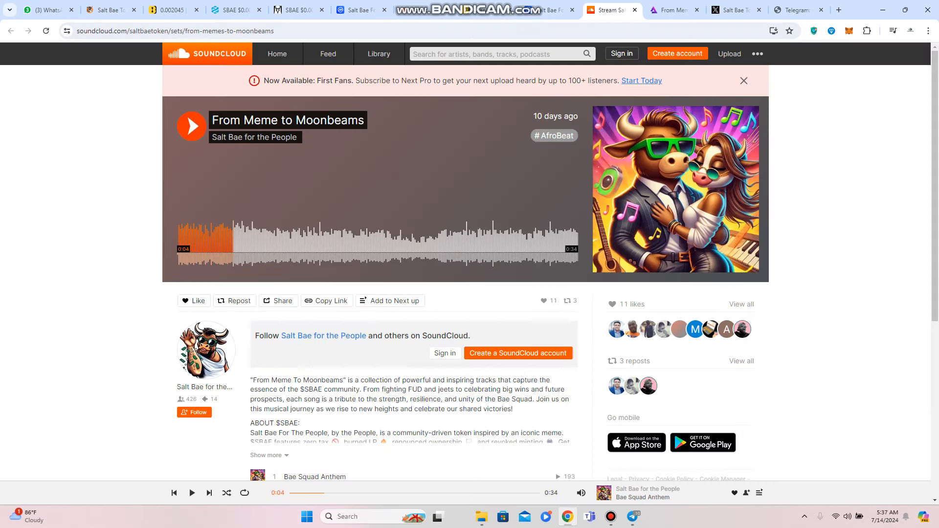
{"action": "scroll", "scroll_direction": "down", "scroll_amount": 3}
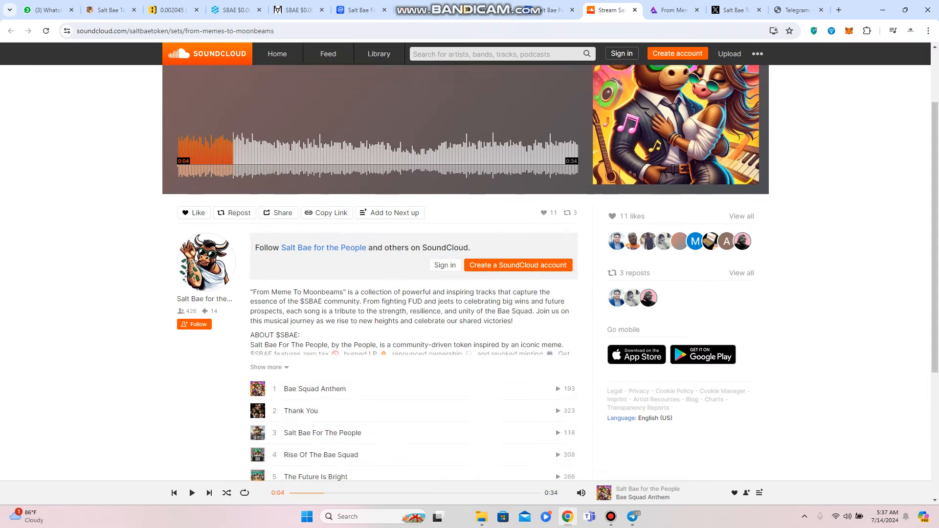
{"action": "scroll", "scroll_direction": "down", "scroll_amount": 3}
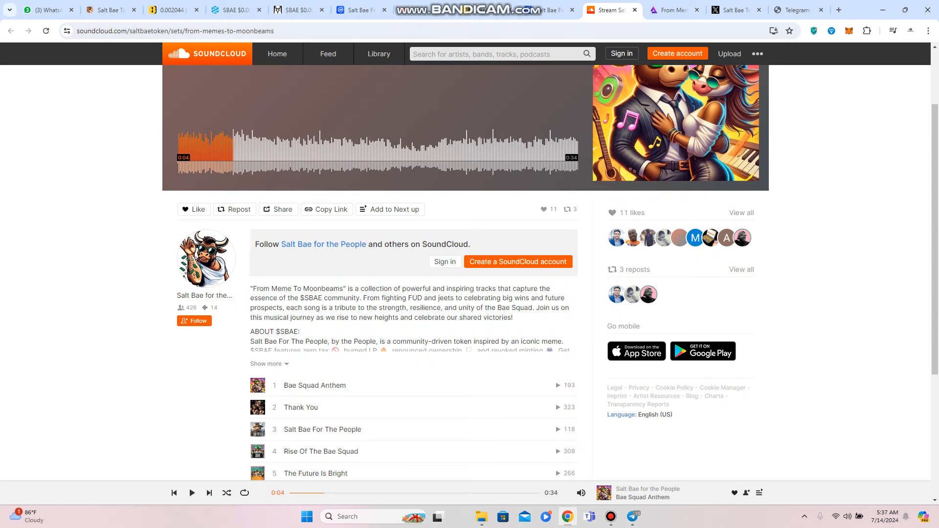
{"action": "left_click", "coordinate": [672, 10]}
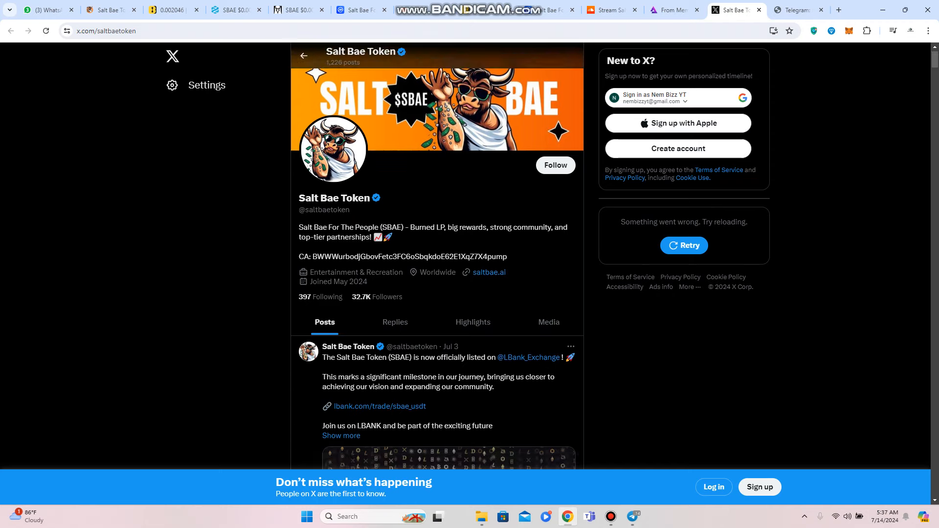
{"action": "scroll", "scroll_direction": "down", "scroll_amount": 3}
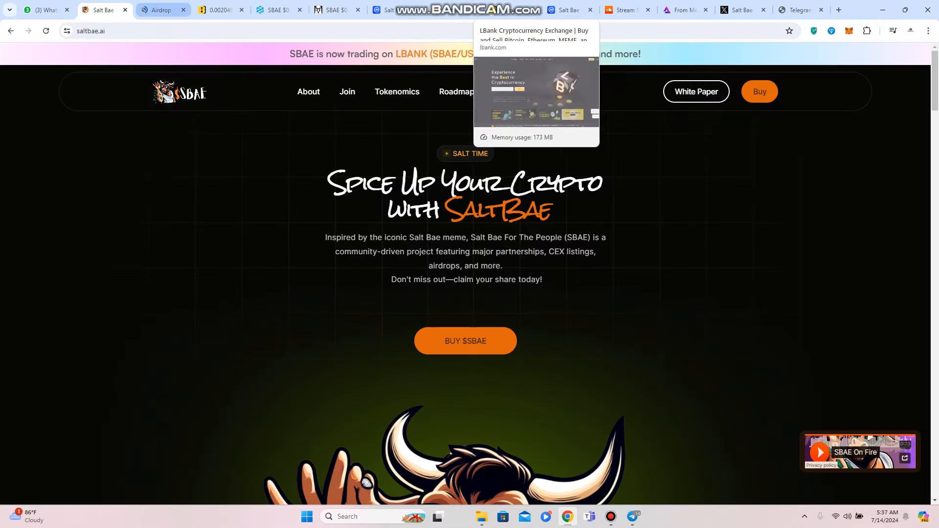
Step: Scroll the Airdrop 1.pdf address list, then revisit the SBAE Telegram channel and Salt Bae Token's X profile
{"action": "left_click", "coordinate": [160, 10]}
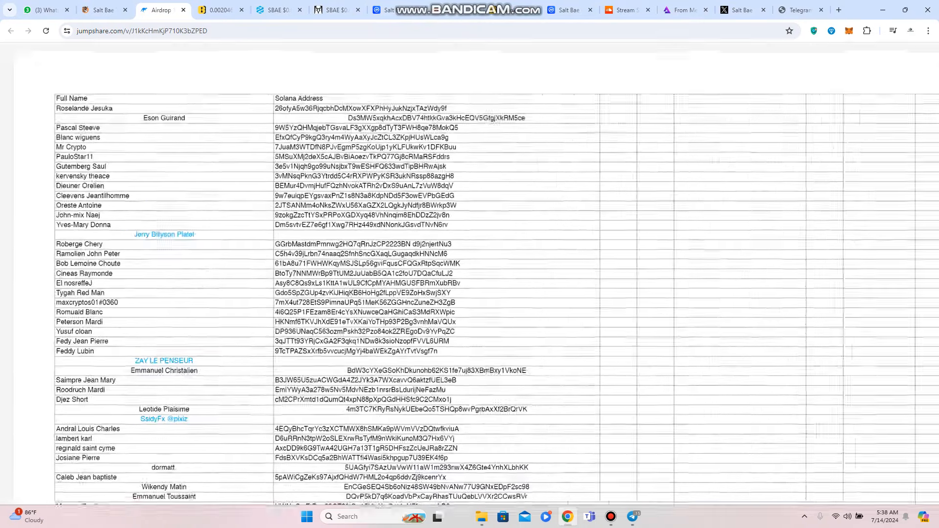
{"action": "scroll", "scroll_direction": "down", "scroll_amount": 3}
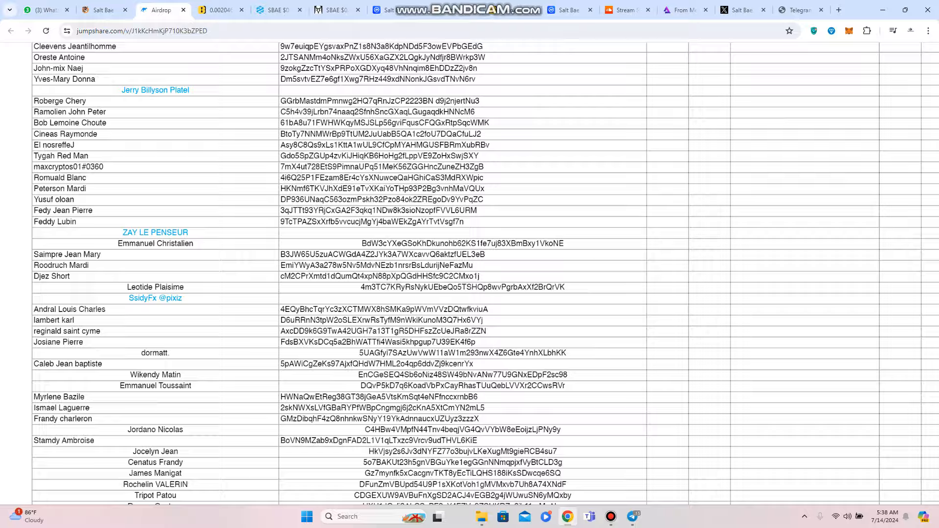
{"action": "scroll", "scroll_direction": "down", "scroll_amount": 3}
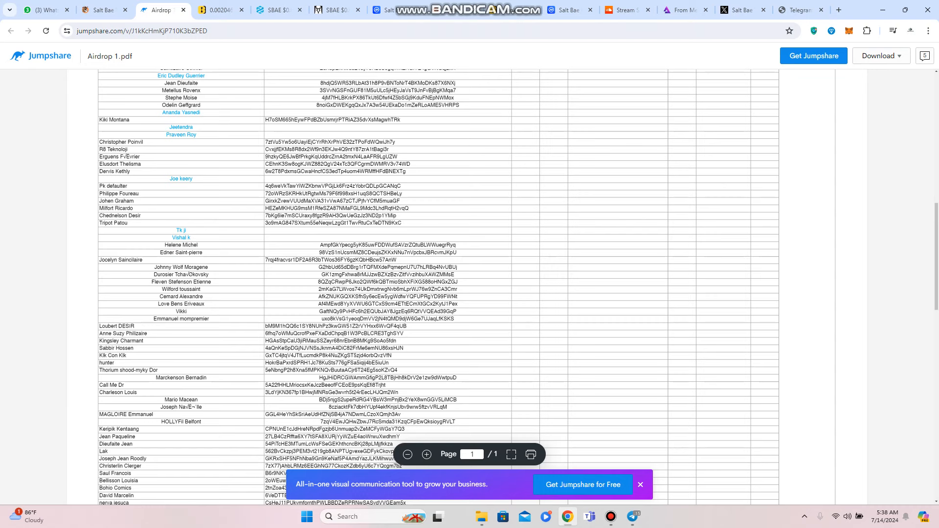
{"action": "left_click", "coordinate": [800, 10]}
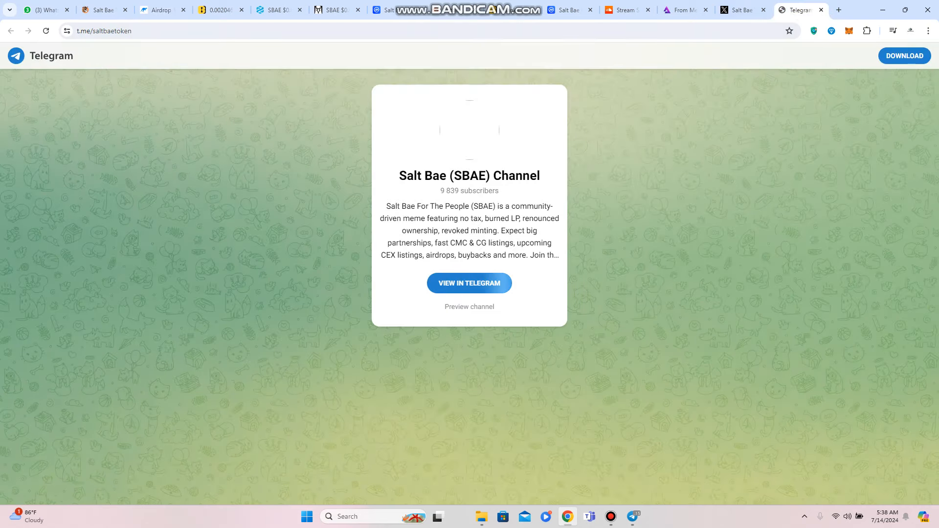
{"action": "left_click", "coordinate": [742, 10]}
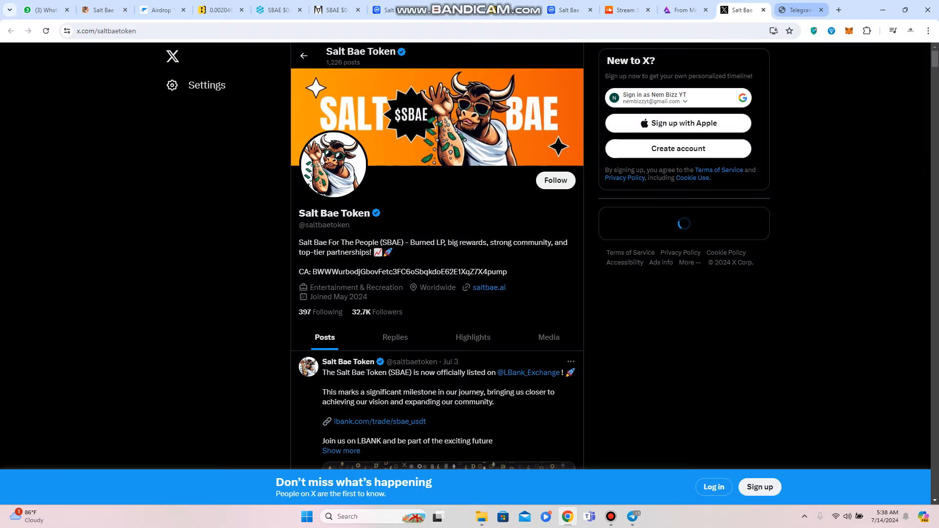